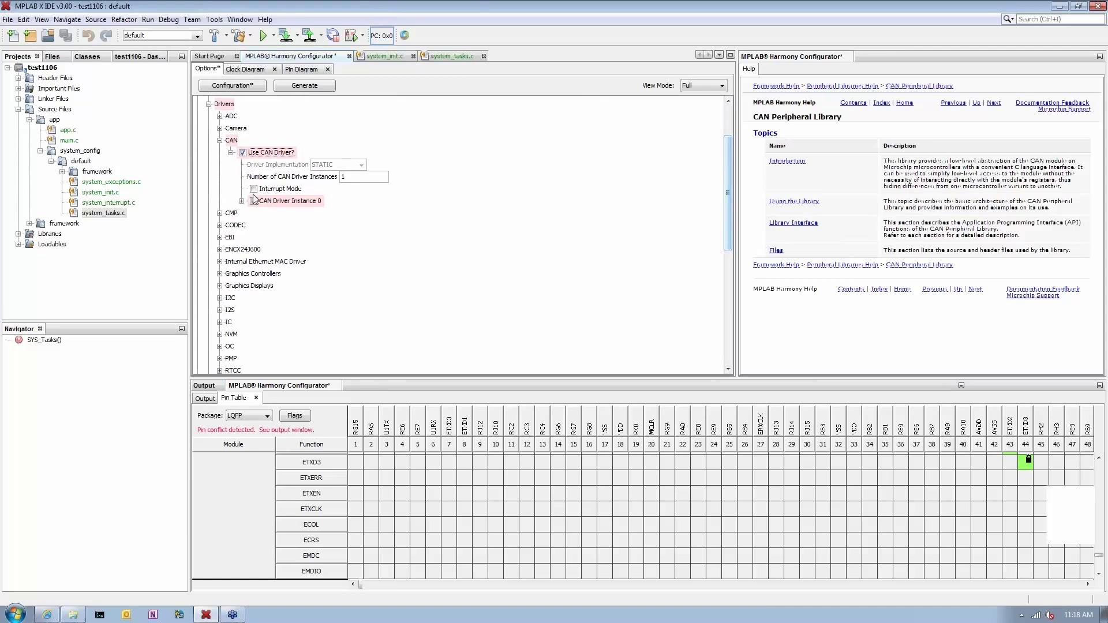
# Step: Enable CAN Driver Instance 0, set to CAN_ID_1 at 1000 kbps
pyautogui.click(254, 200)
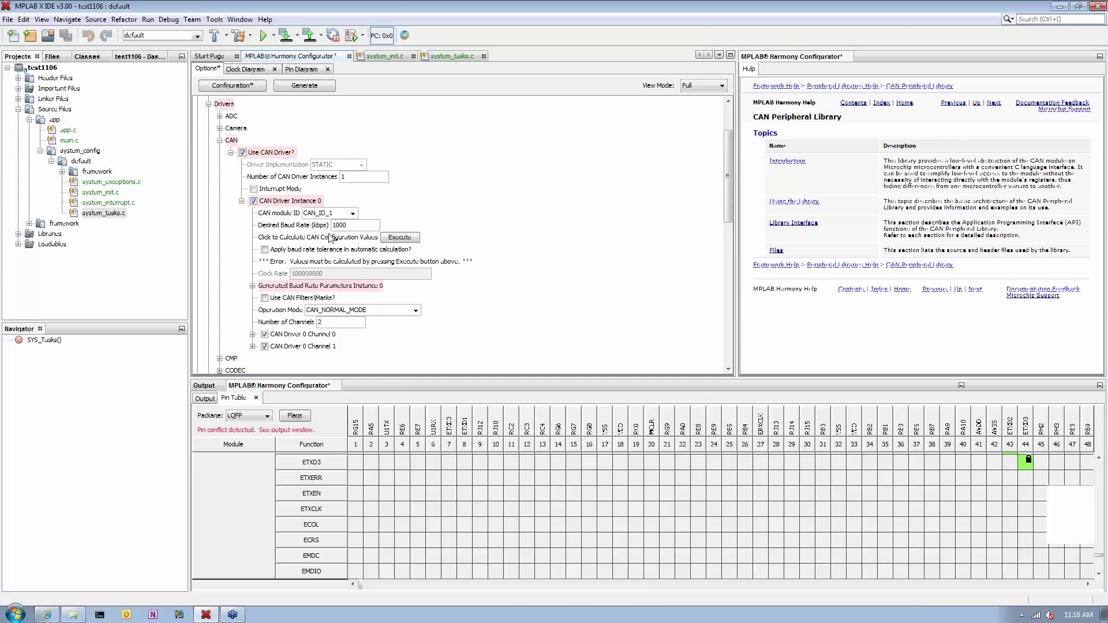
pyautogui.moveTo(274, 309)
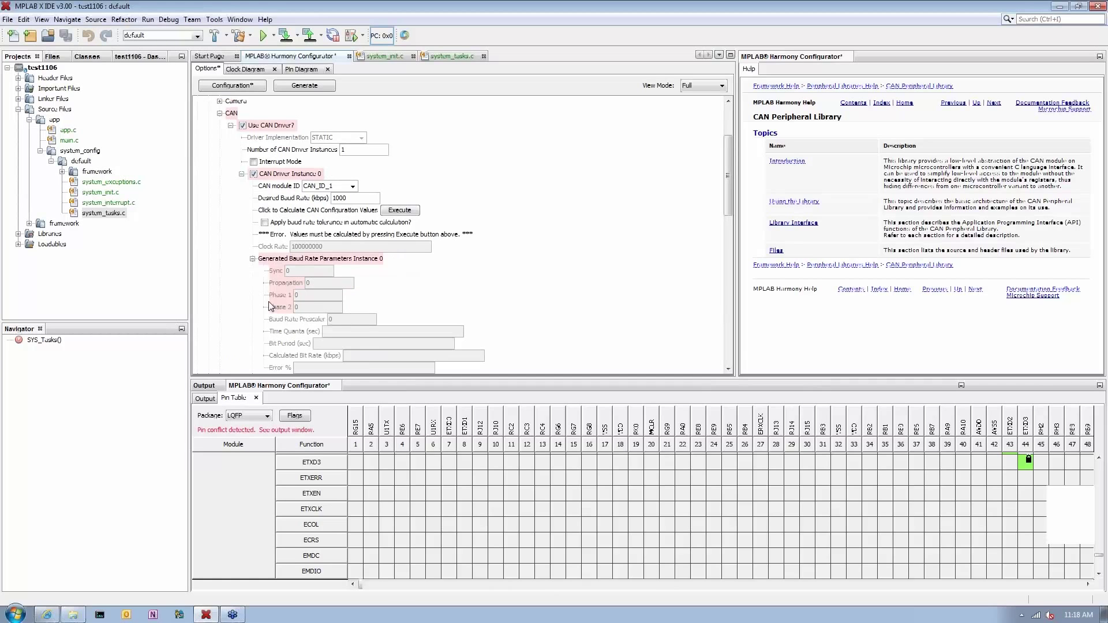
pyautogui.scroll(-3)
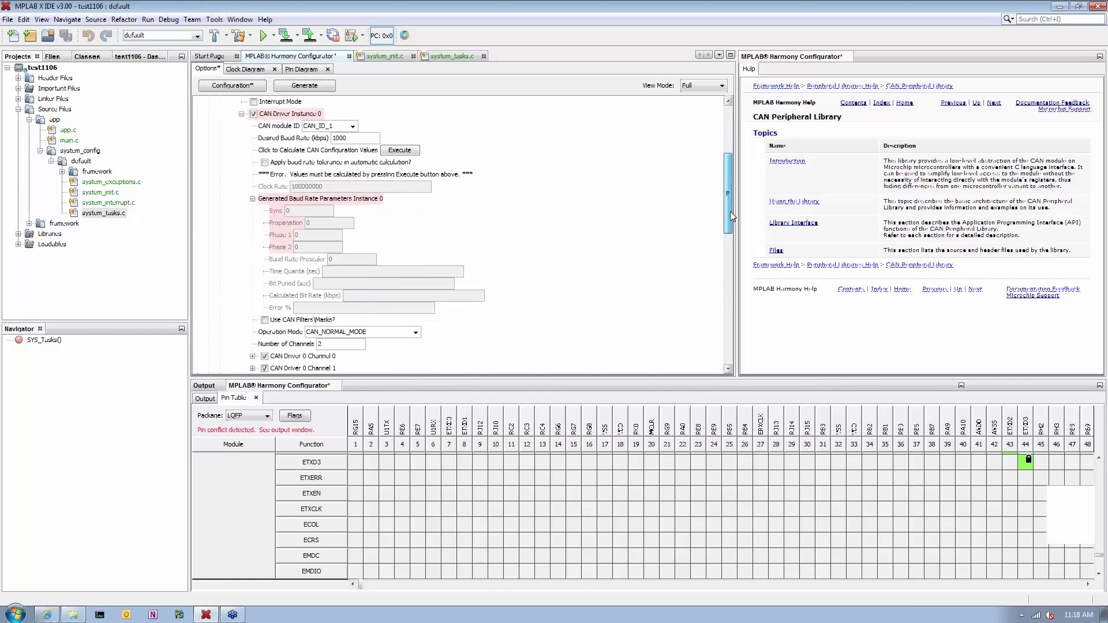
pyautogui.scroll(-3)
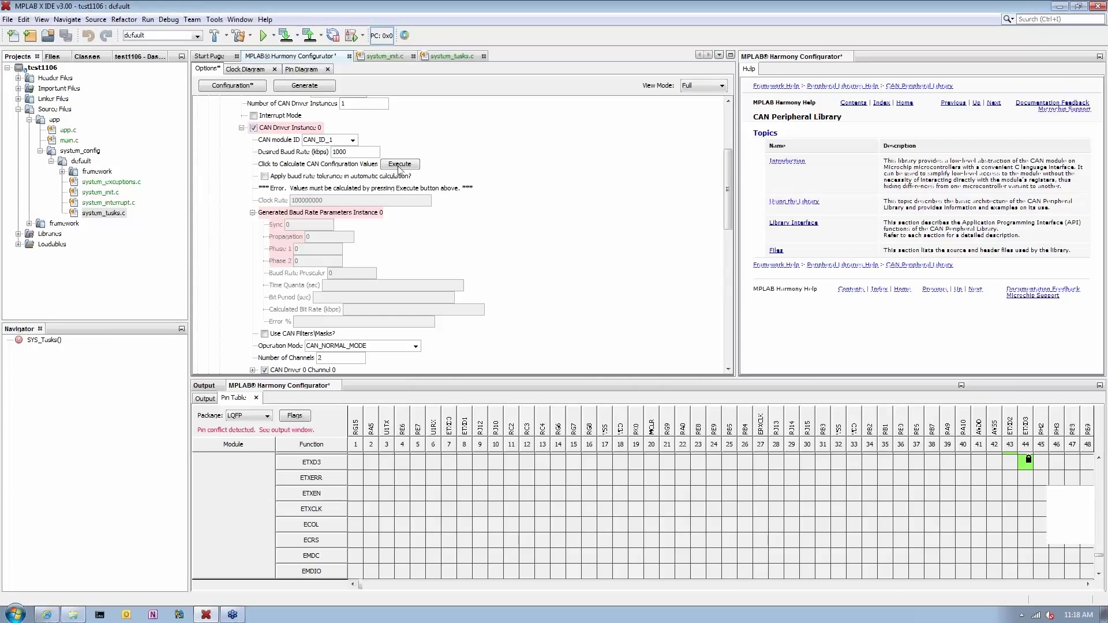
pyautogui.moveTo(319, 146)
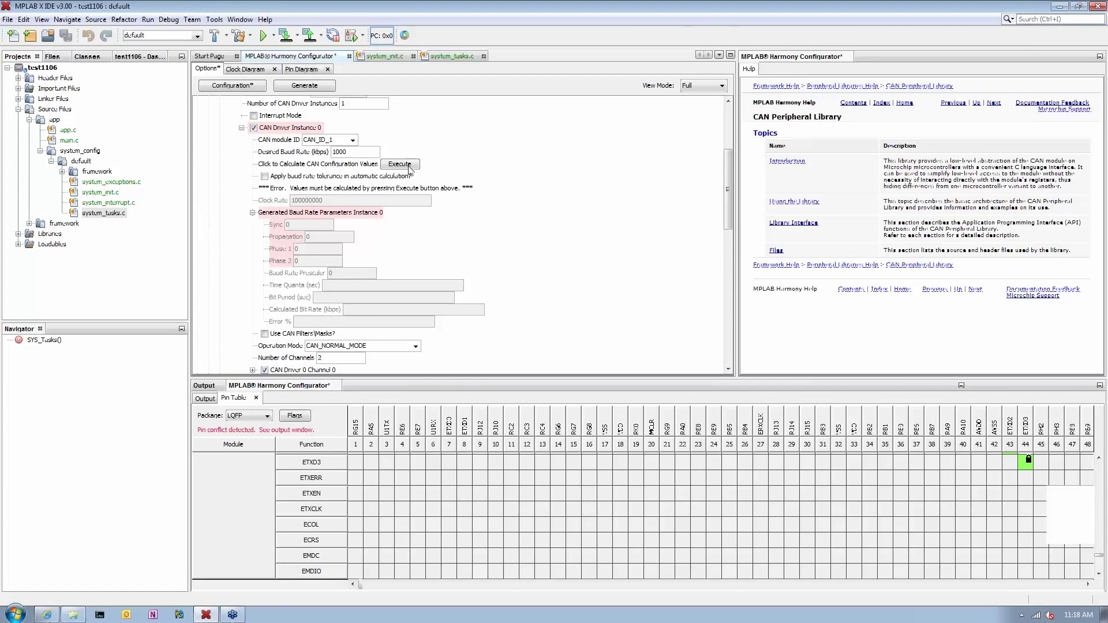
# Step: Run the CAN configuration calculator to get 1000 kbps with 0.00% error
pyautogui.click(399, 163)
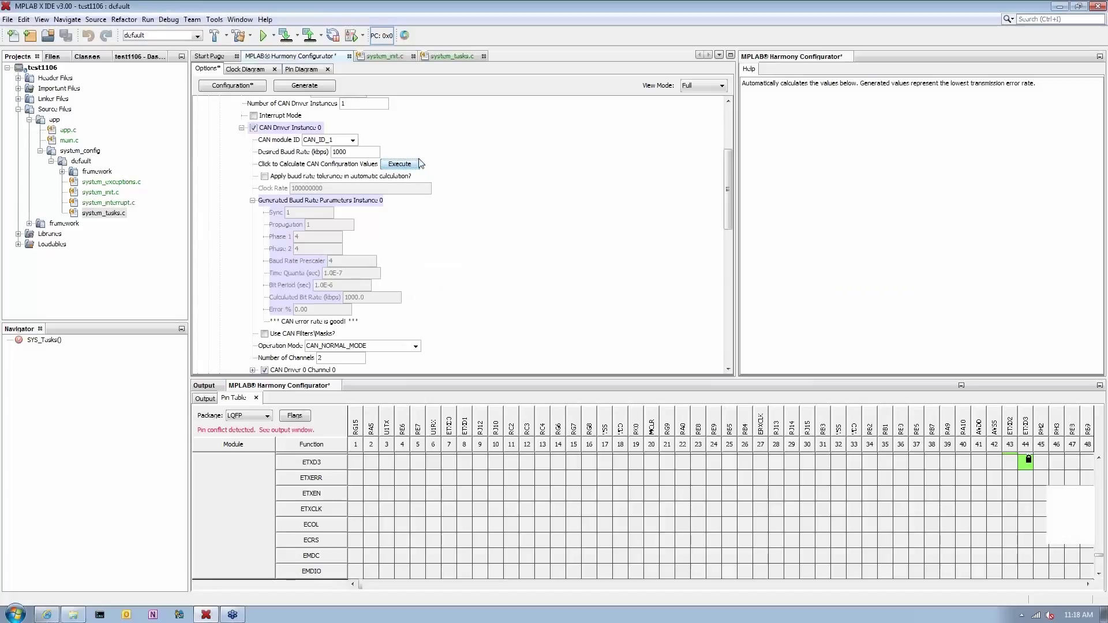
pyautogui.moveTo(336, 272)
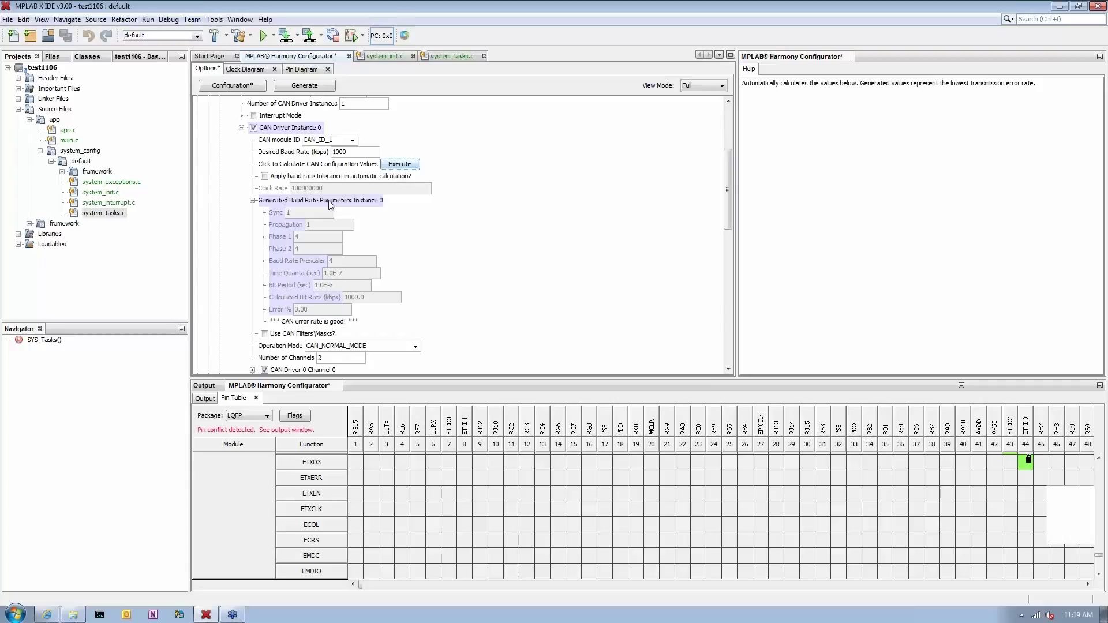
pyautogui.moveTo(329, 206)
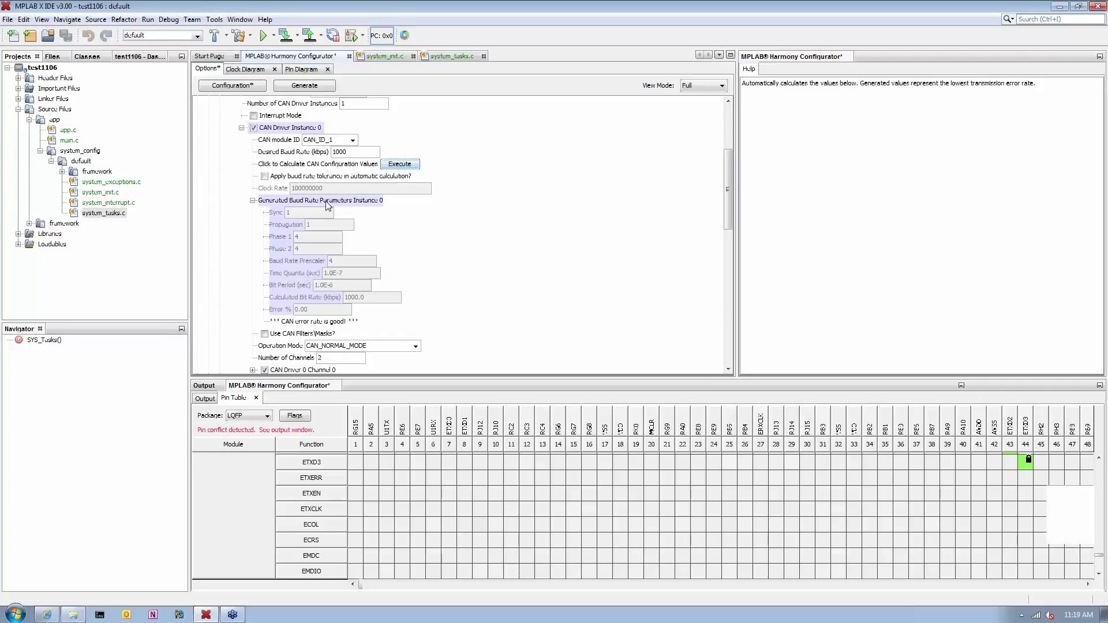
pyautogui.moveTo(324, 248)
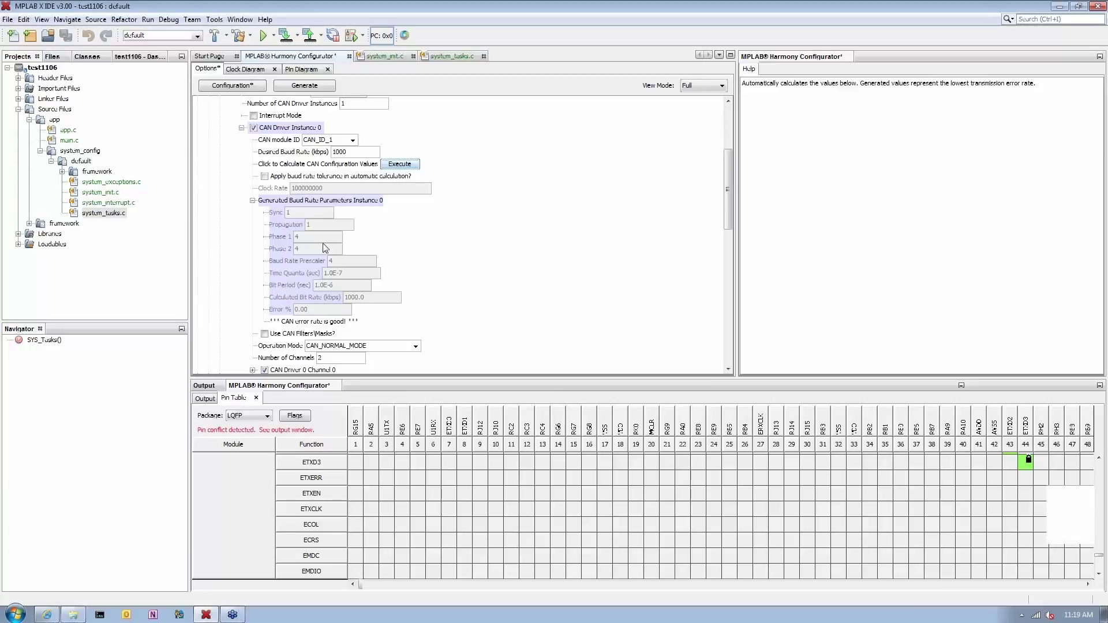
pyautogui.moveTo(337, 292)
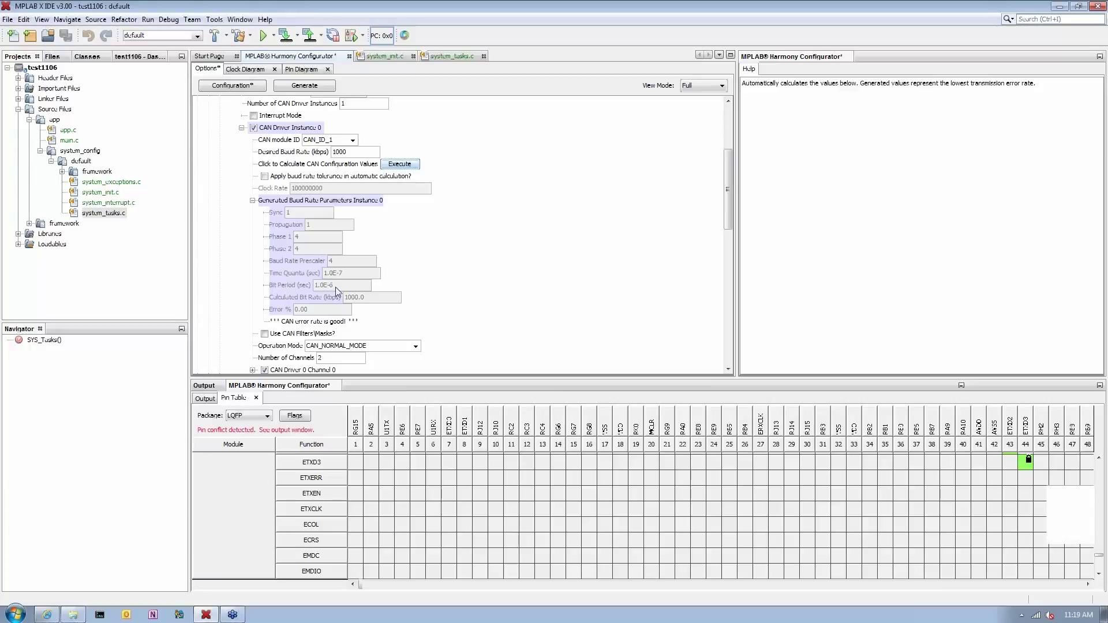